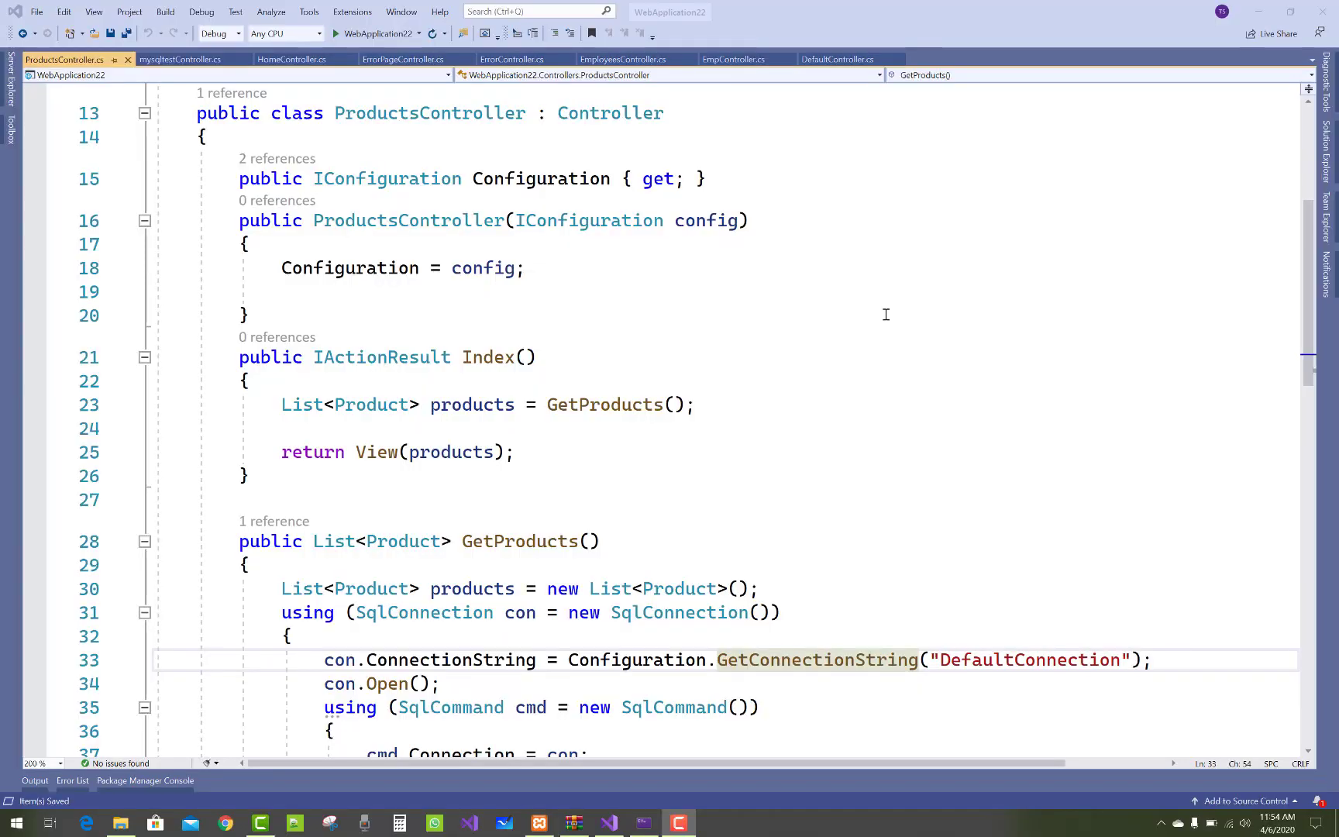
Review GetProducts' DefaultConnection connection, Products query and Id, Name, Details reader mapping.
{"action": "scroll", "scroll_direction": "up", "scroll_amount": 3}
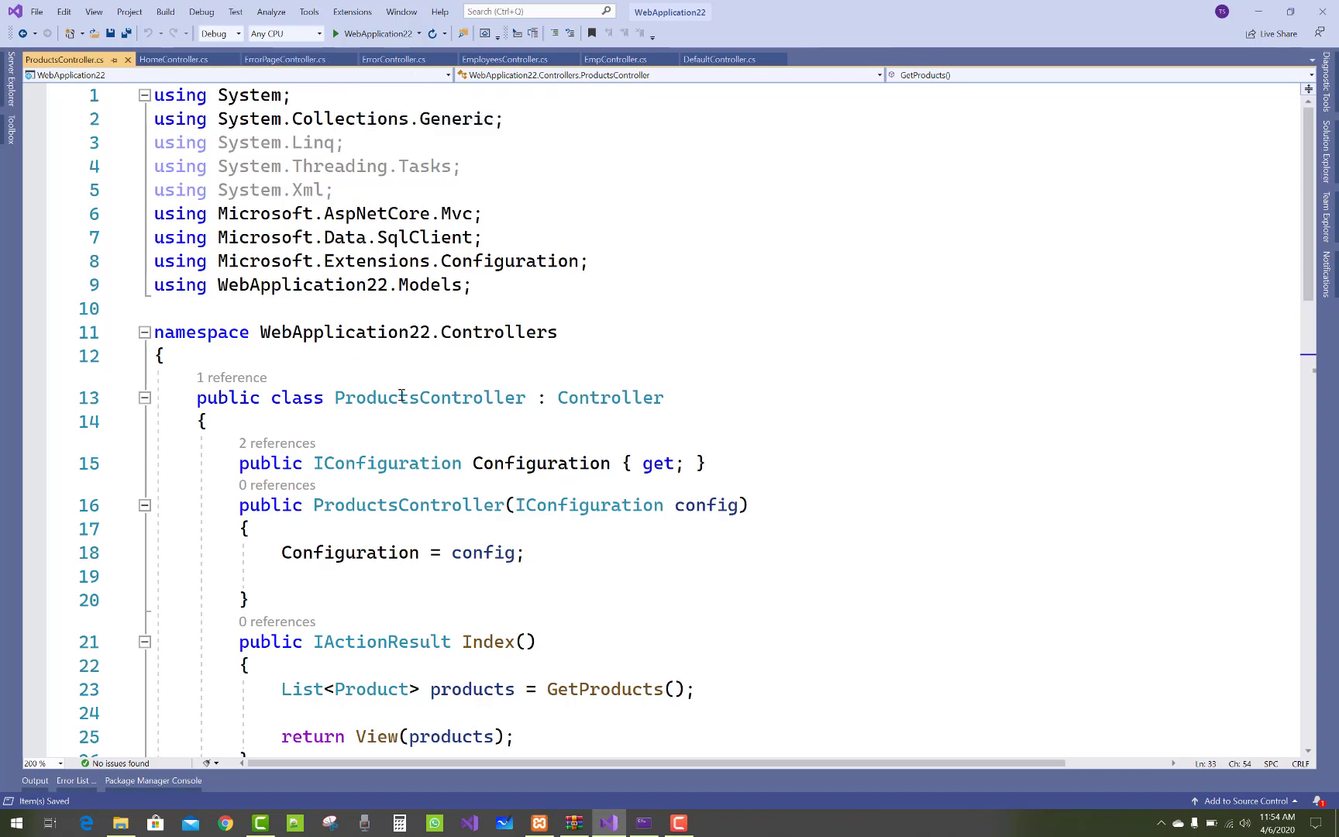
{"action": "scroll", "scroll_direction": "down", "scroll_amount": 3}
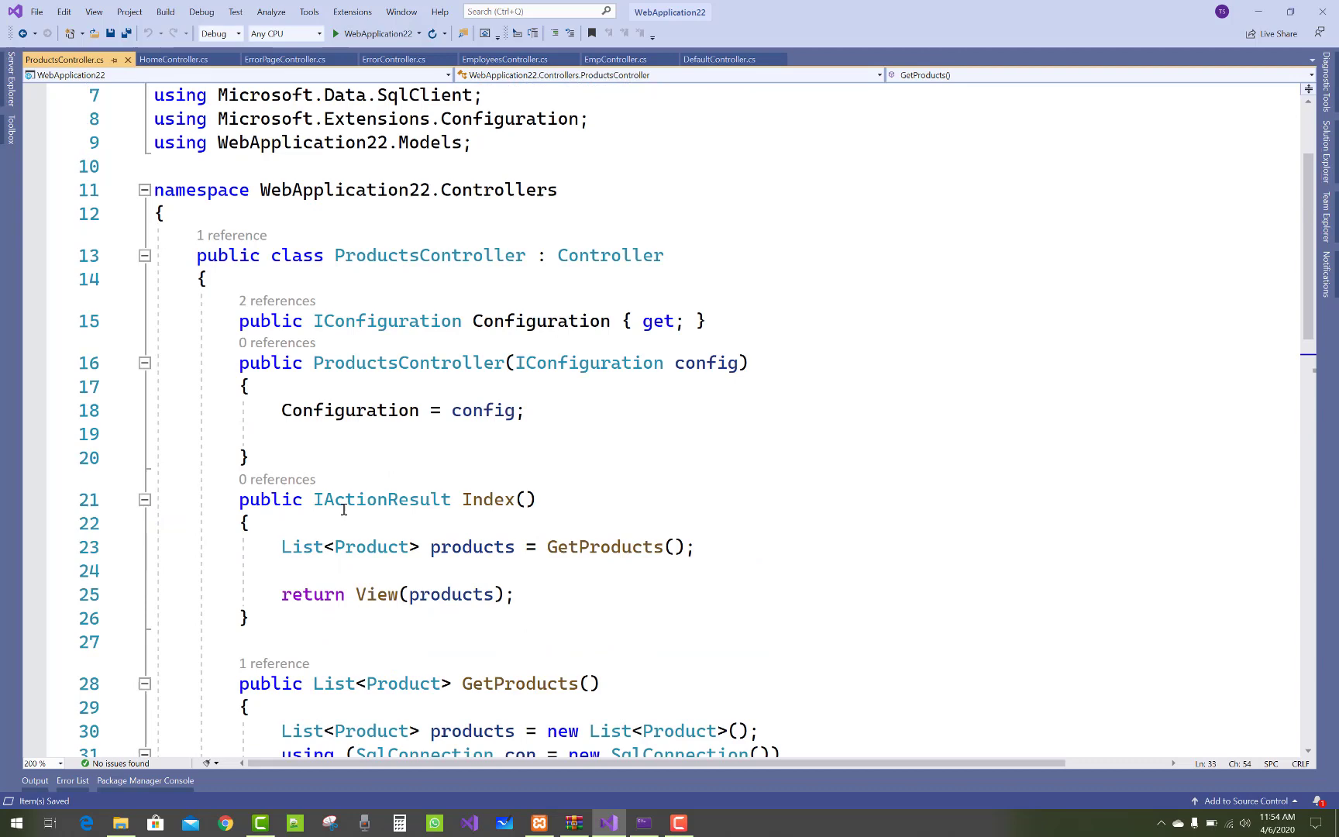
{"action": "double_click", "coordinate": [488, 500]}
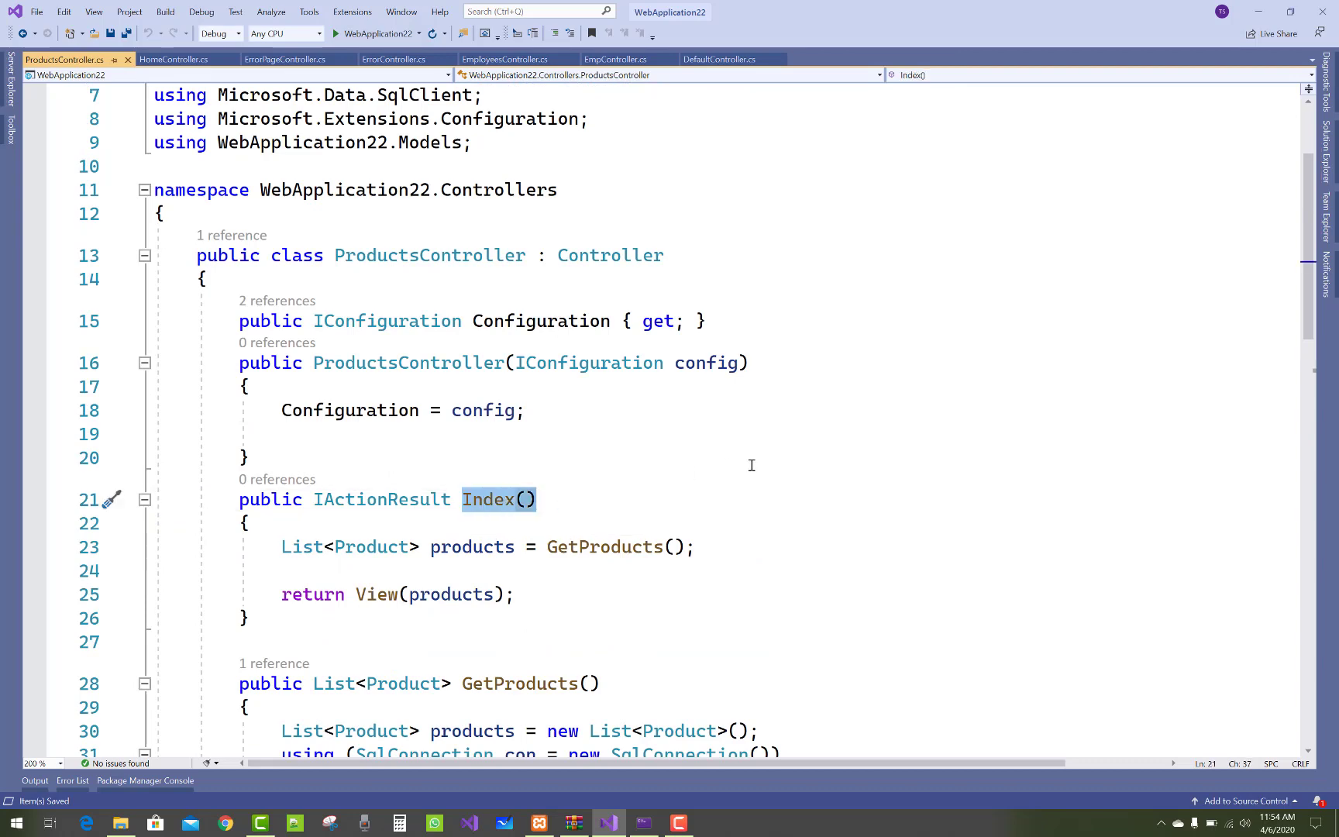
{"action": "scroll", "scroll_direction": "down", "scroll_amount": 3}
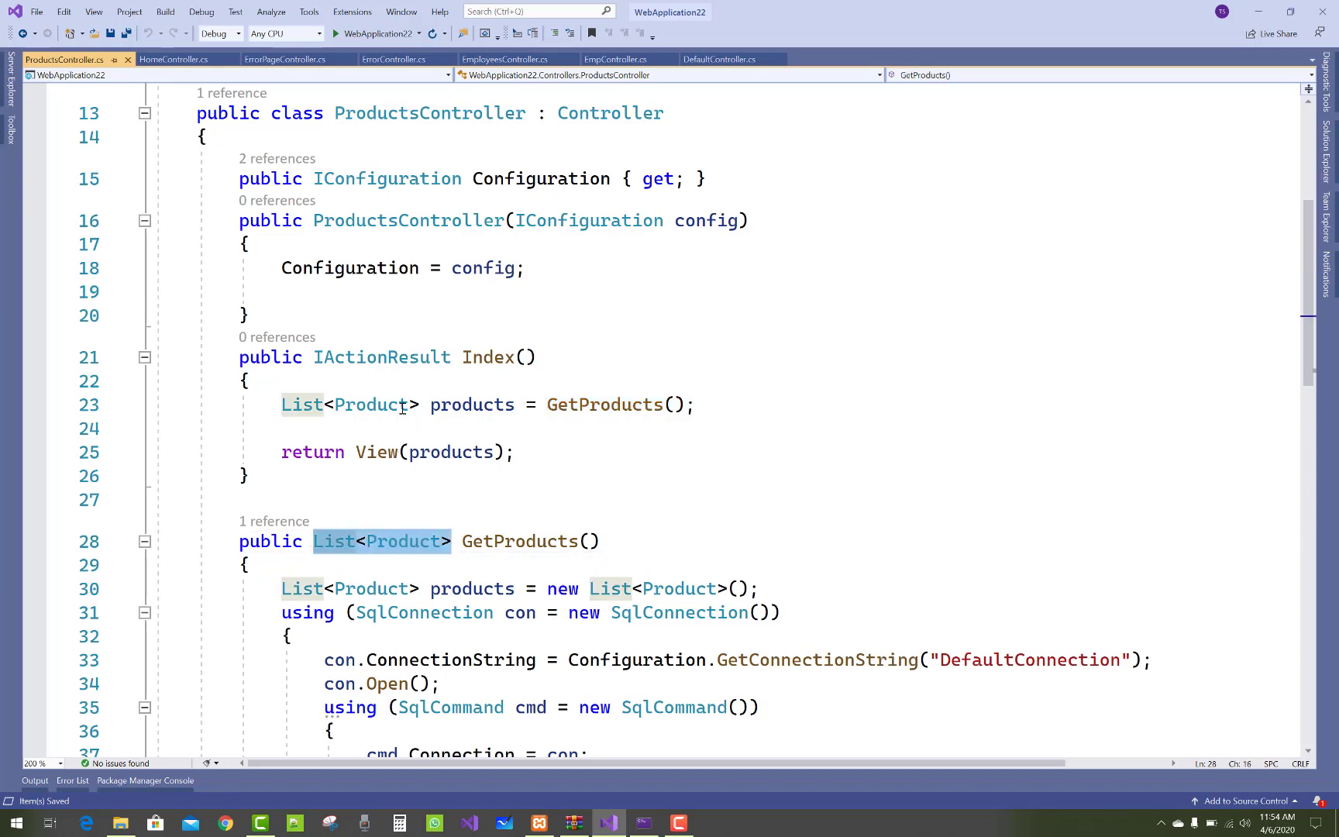
{"action": "scroll", "scroll_direction": "down", "scroll_amount": 3}
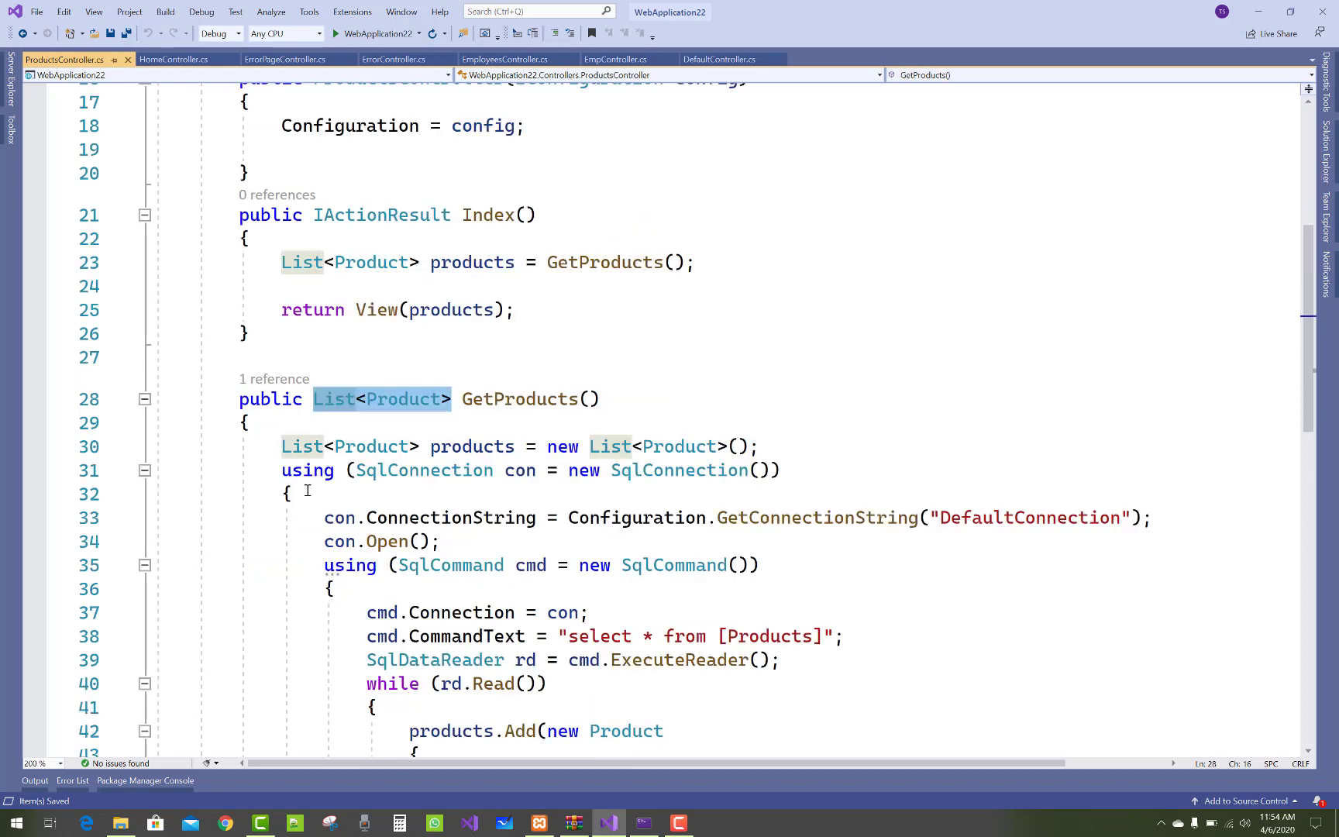
{"action": "mouse_move", "coordinate": [294, 486]}
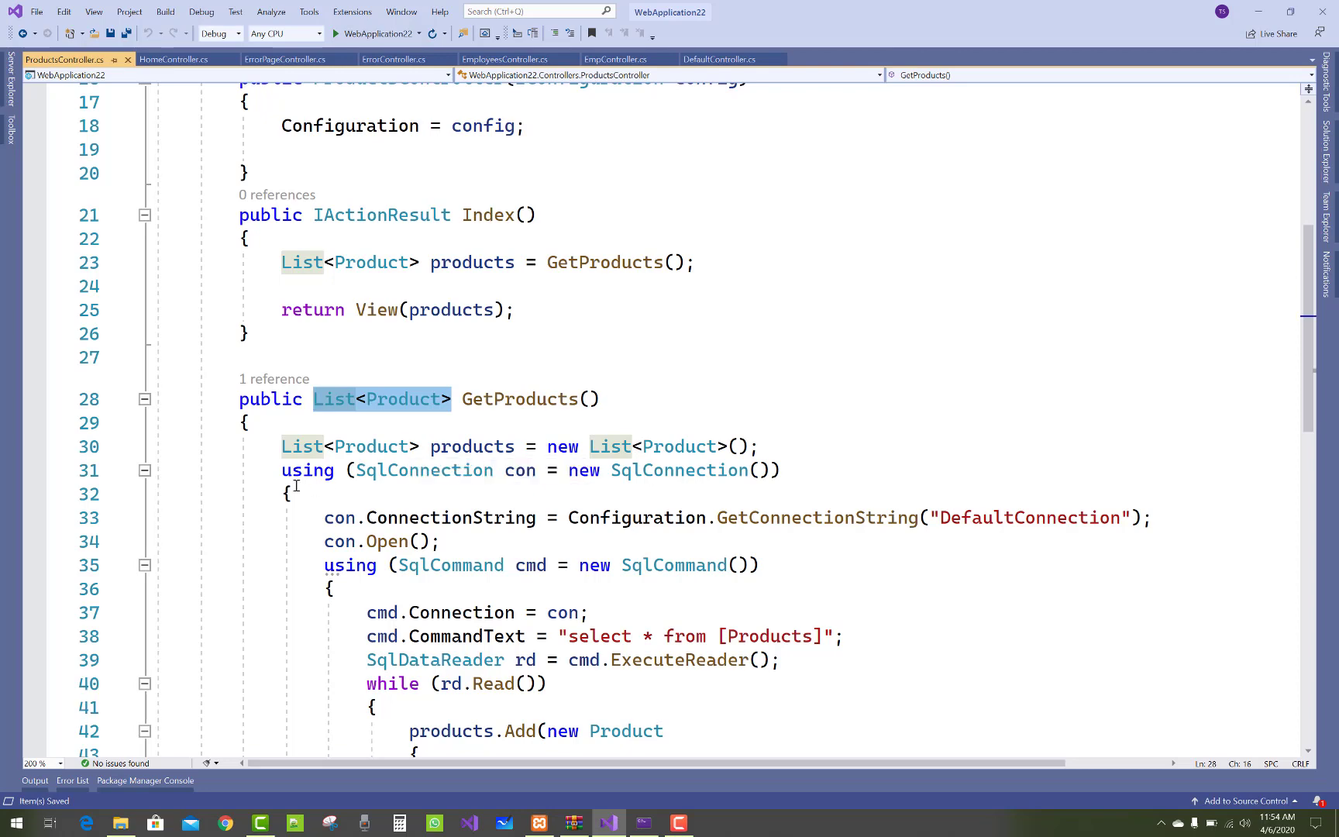
{"action": "scroll", "scroll_direction": "up", "scroll_amount": 3}
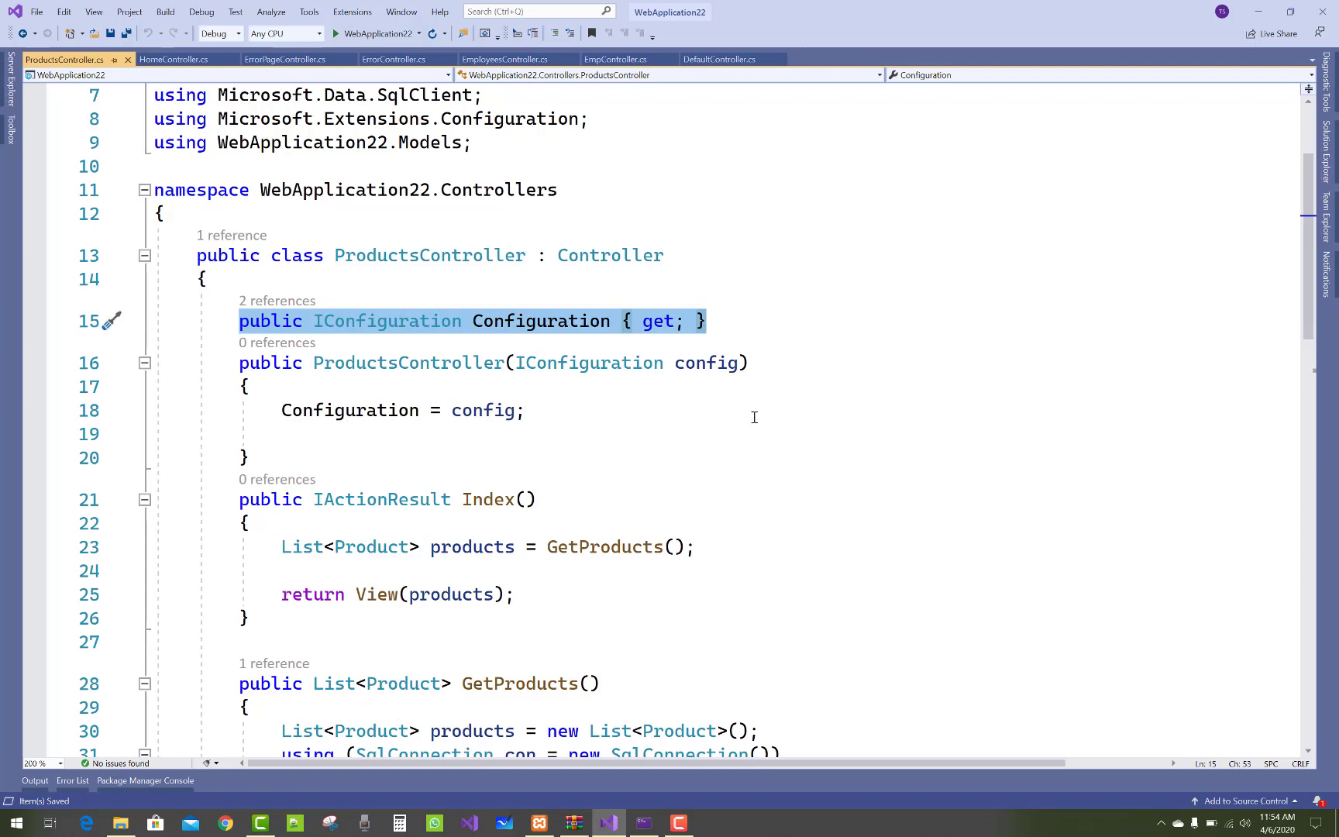
{"action": "scroll", "scroll_direction": "down", "scroll_amount": 3}
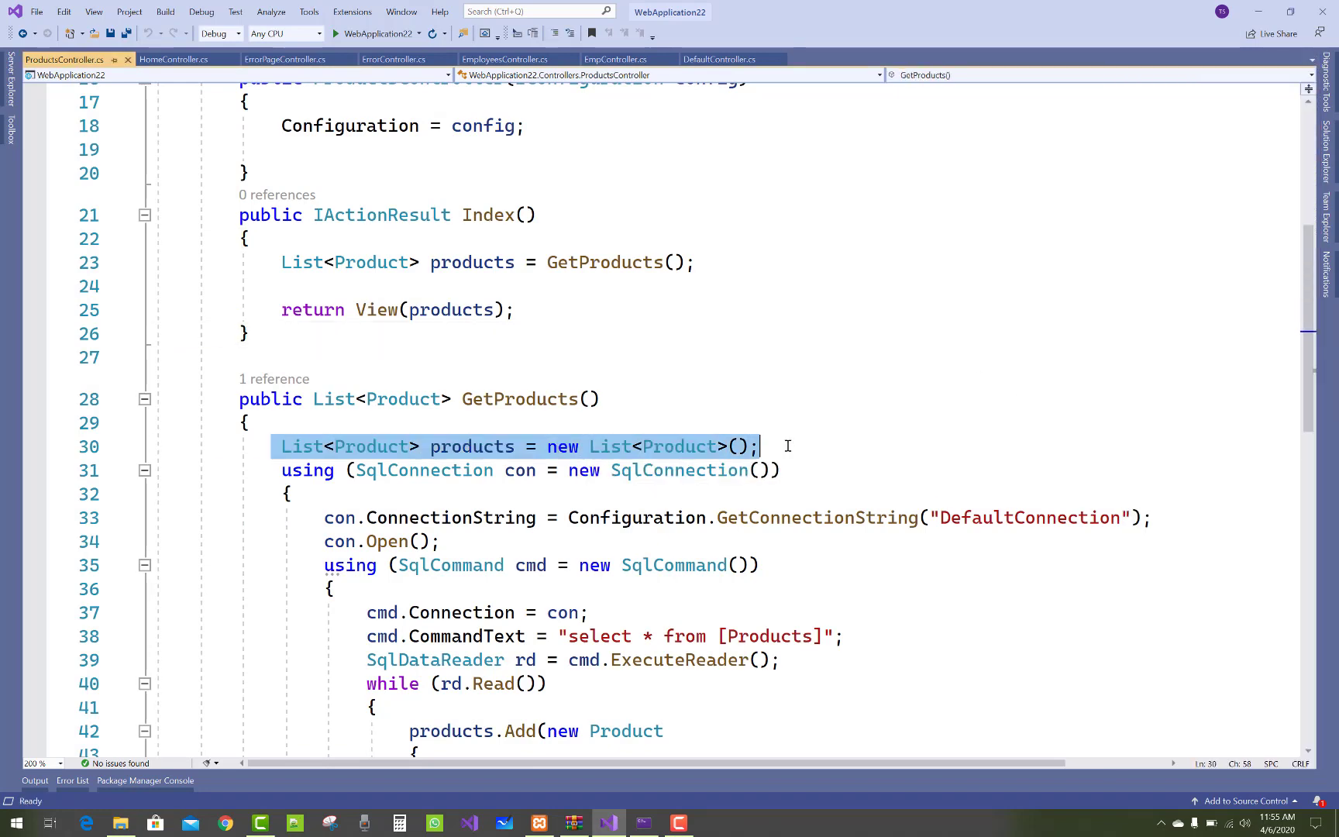
{"action": "scroll", "scroll_direction": "down", "scroll_amount": 3}
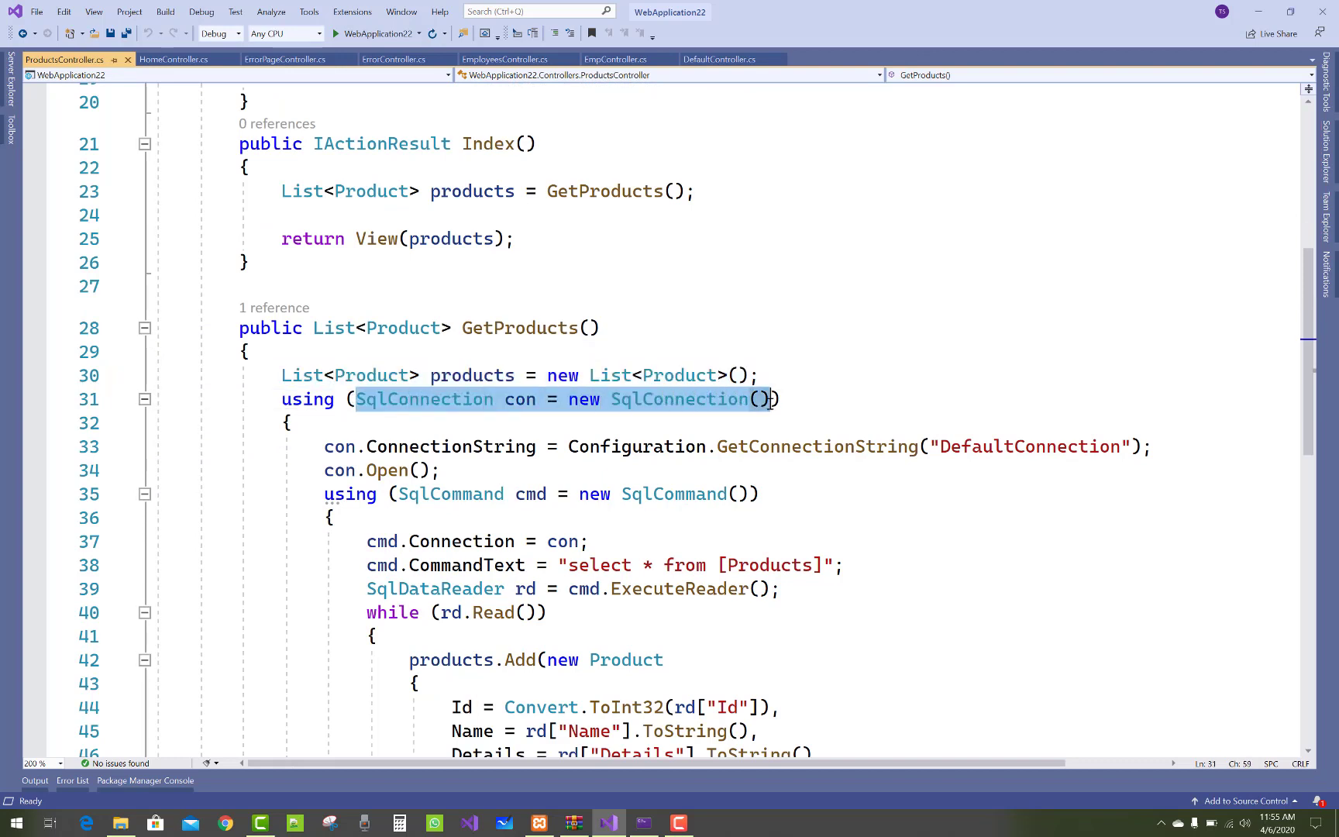
{"action": "mouse_move", "coordinate": [500, 453]}
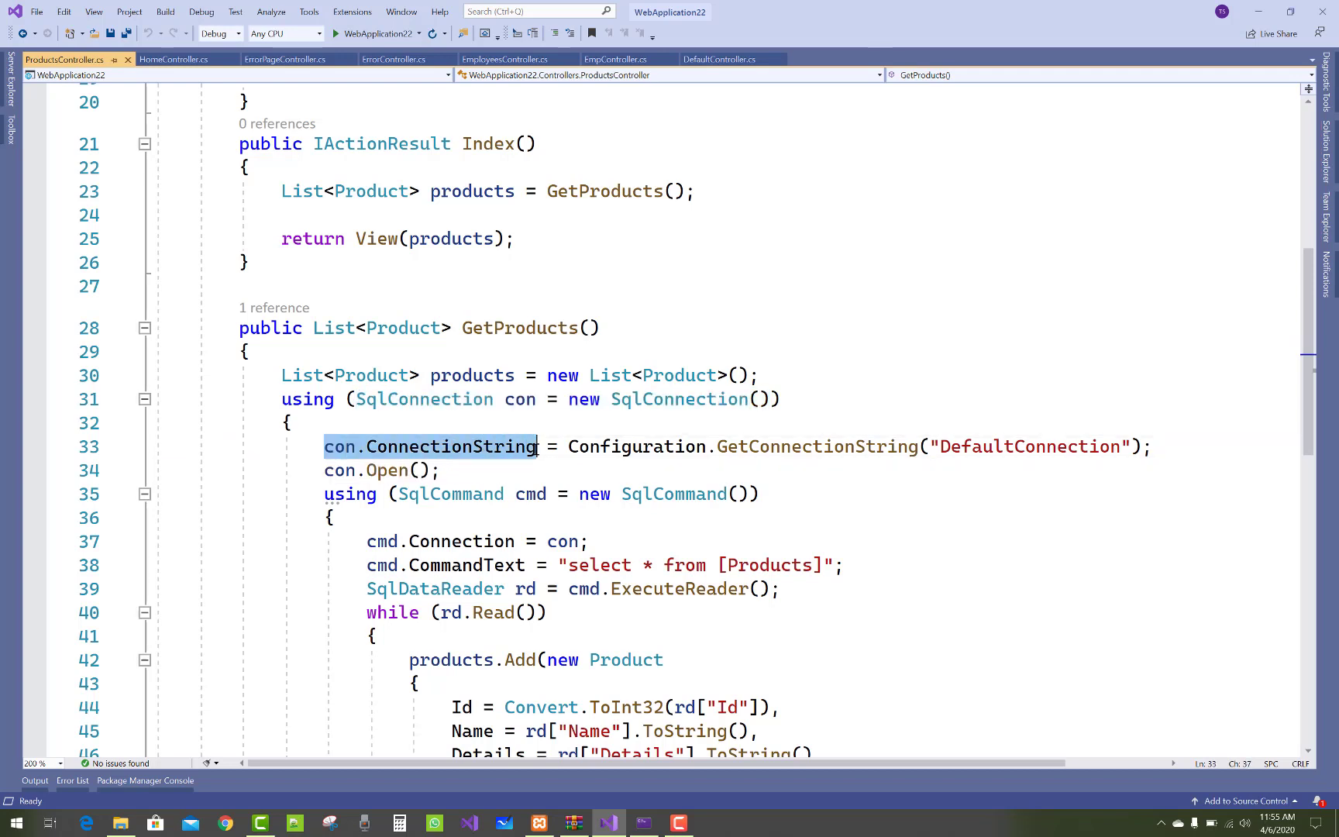
{"action": "mouse_move", "coordinate": [469, 446]}
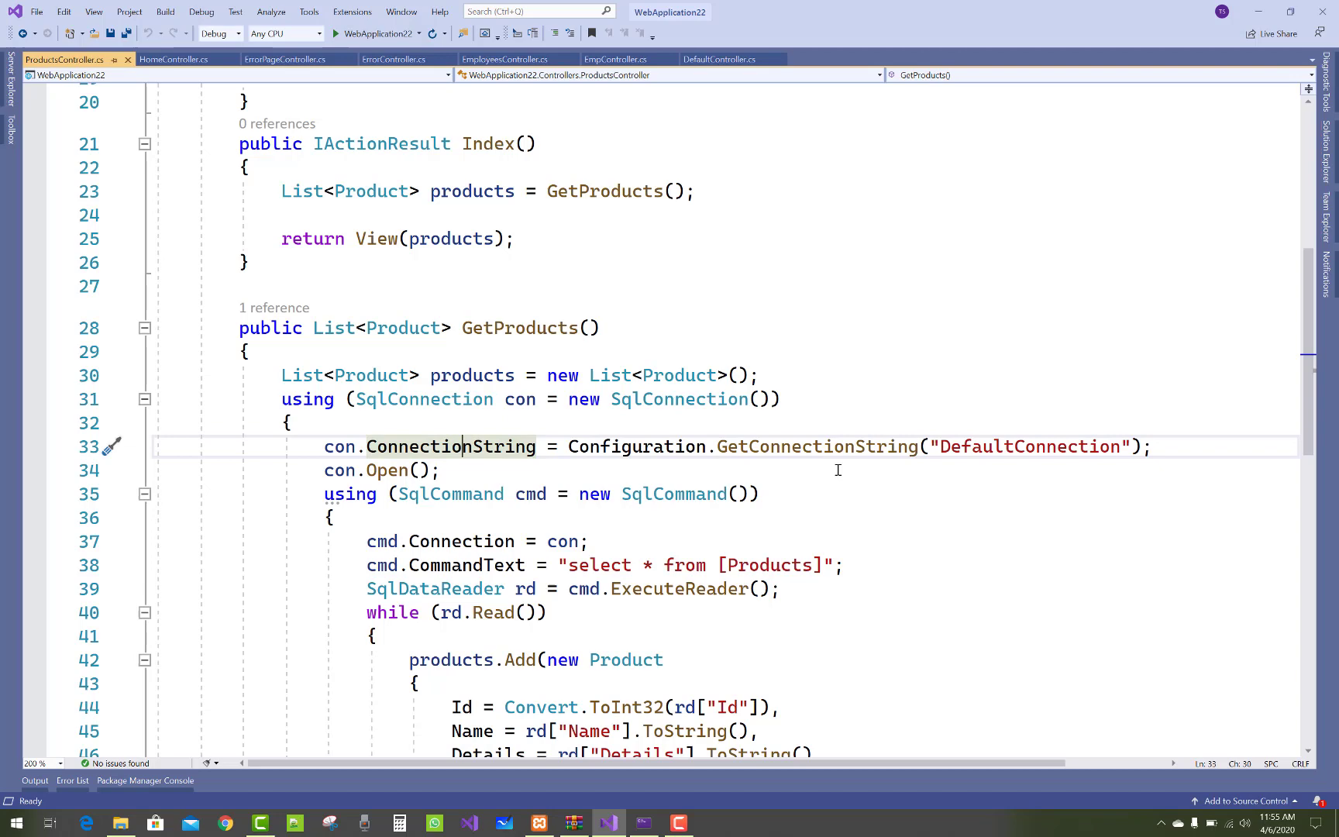
{"action": "mouse_move", "coordinate": [1024, 445]}
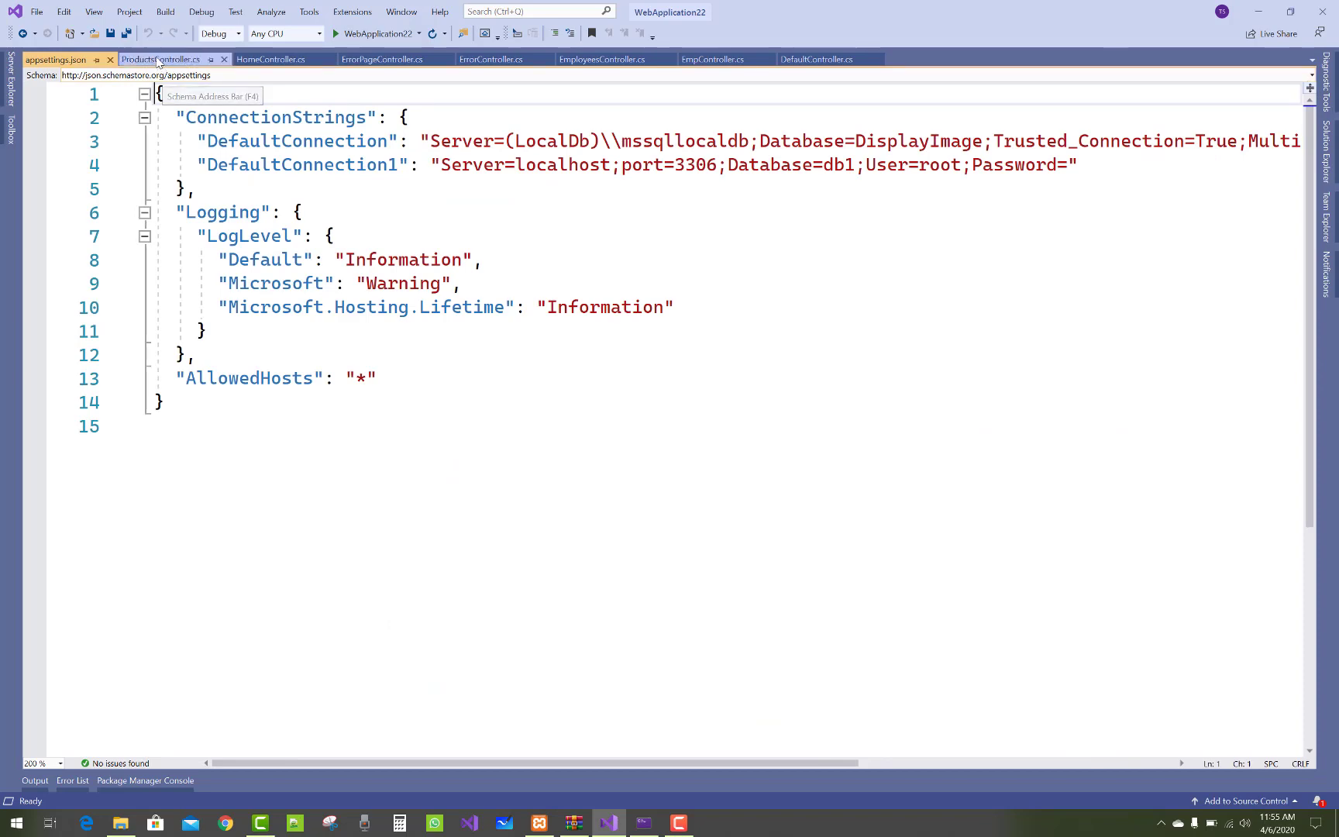
{"action": "left_click", "coordinate": [162, 58]}
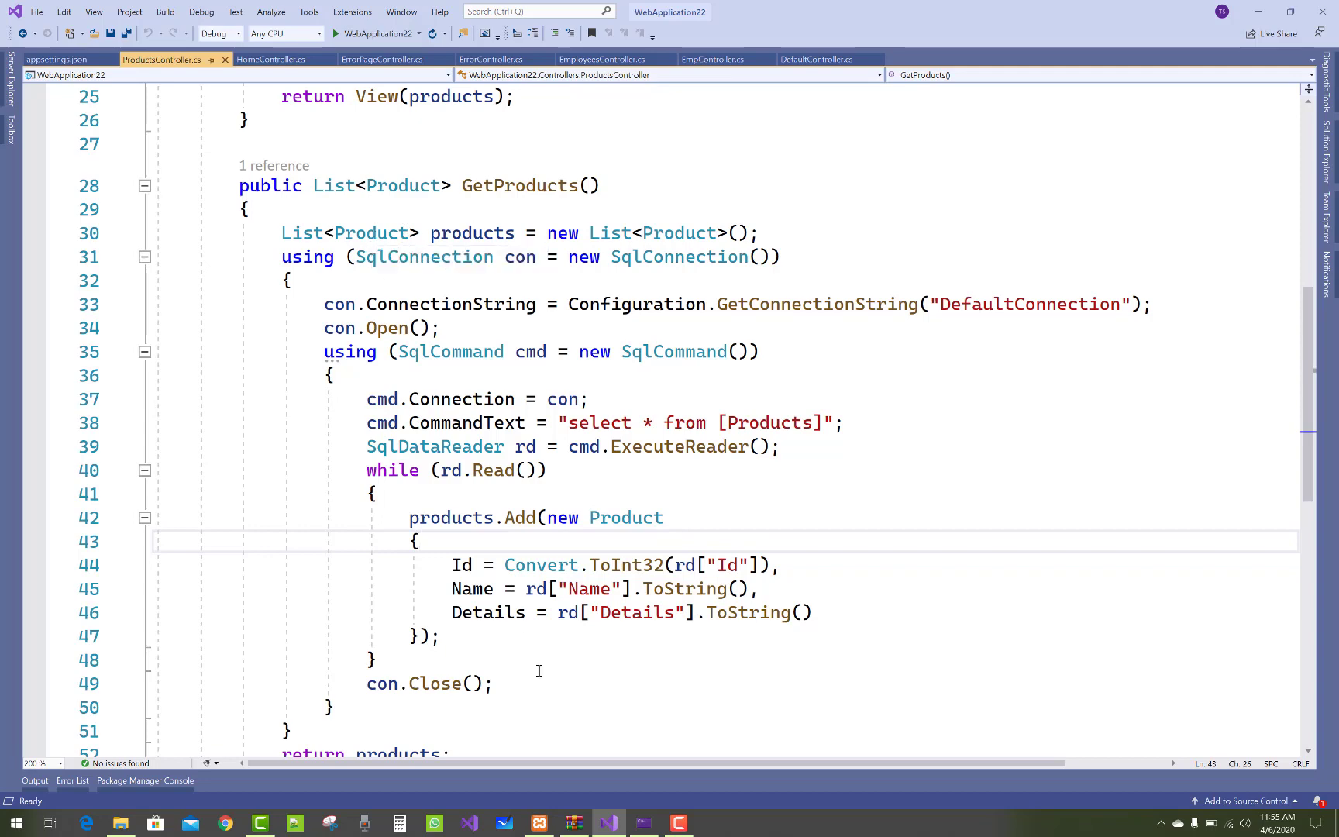
{"action": "mouse_move", "coordinate": [555, 564]}
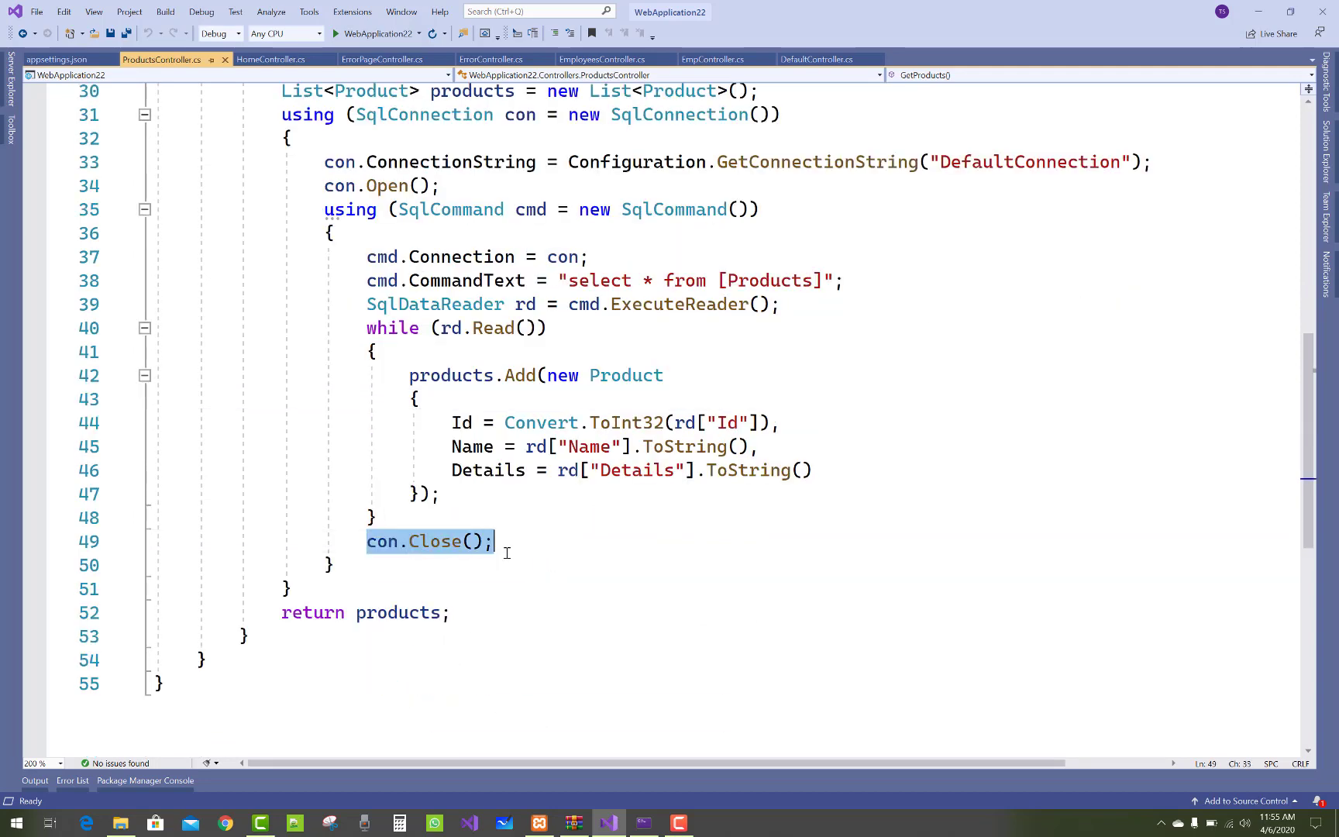
Expand Views > Products in Solution Explorer and open Index.cshtml.
{"action": "scroll", "scroll_direction": "up", "scroll_amount": 3}
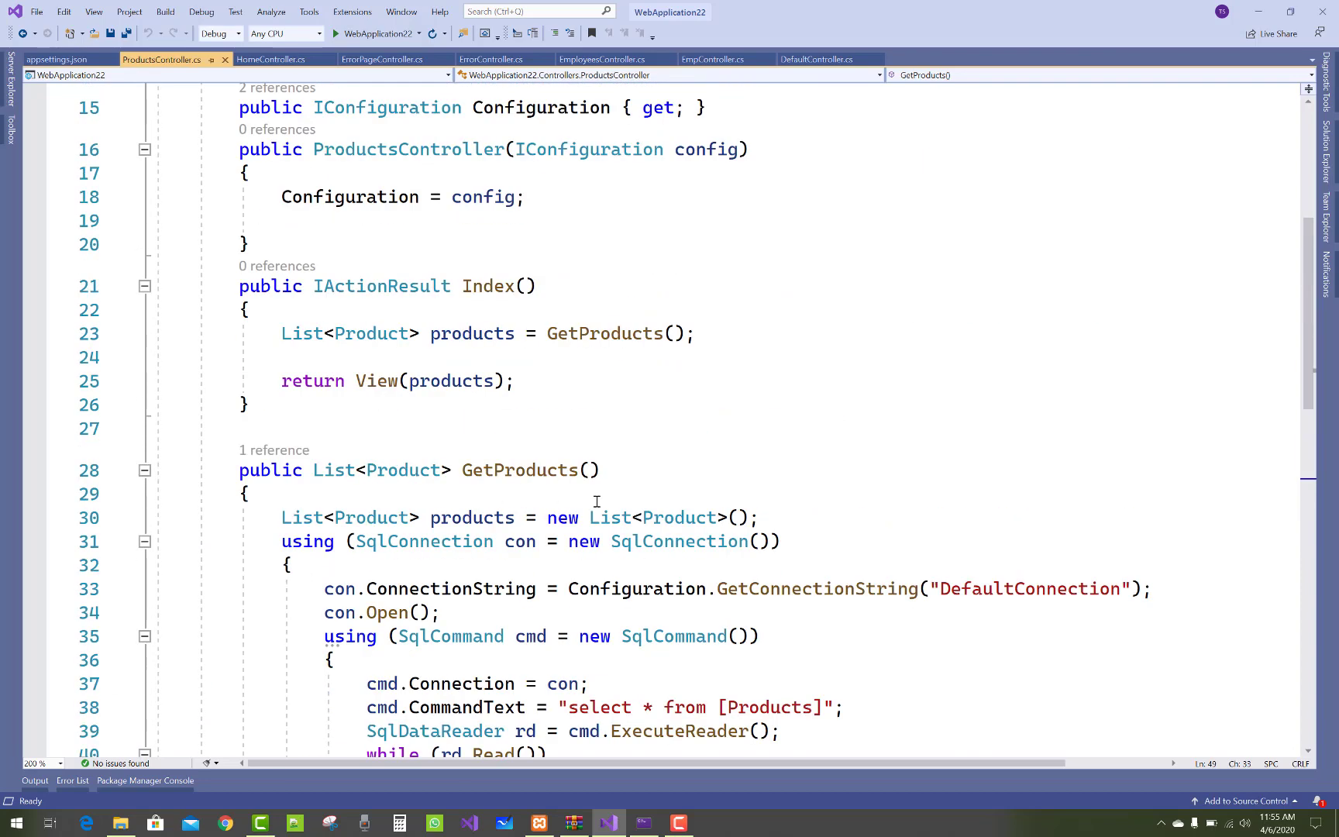
{"action": "mouse_move", "coordinate": [483, 381]}
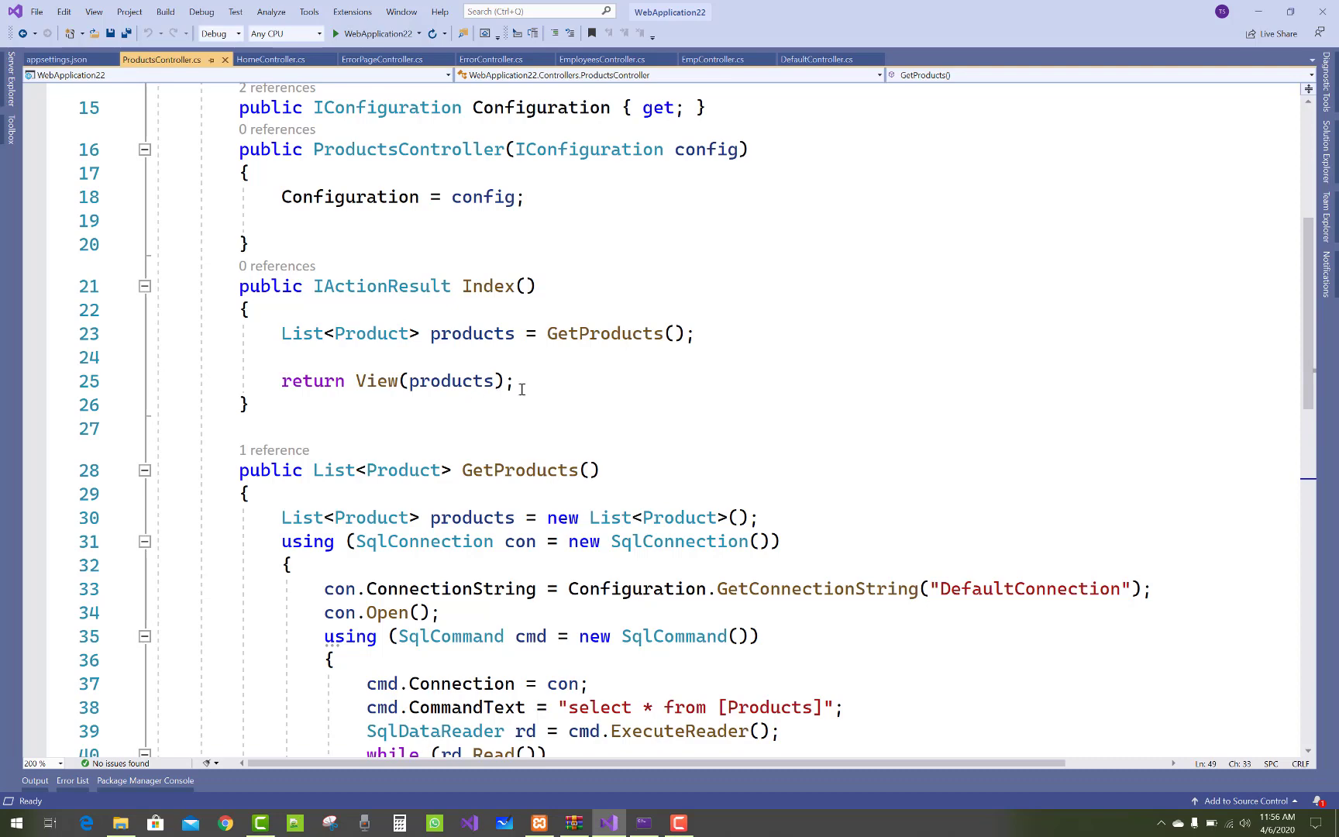
{"action": "mouse_move", "coordinate": [1274, 176]}
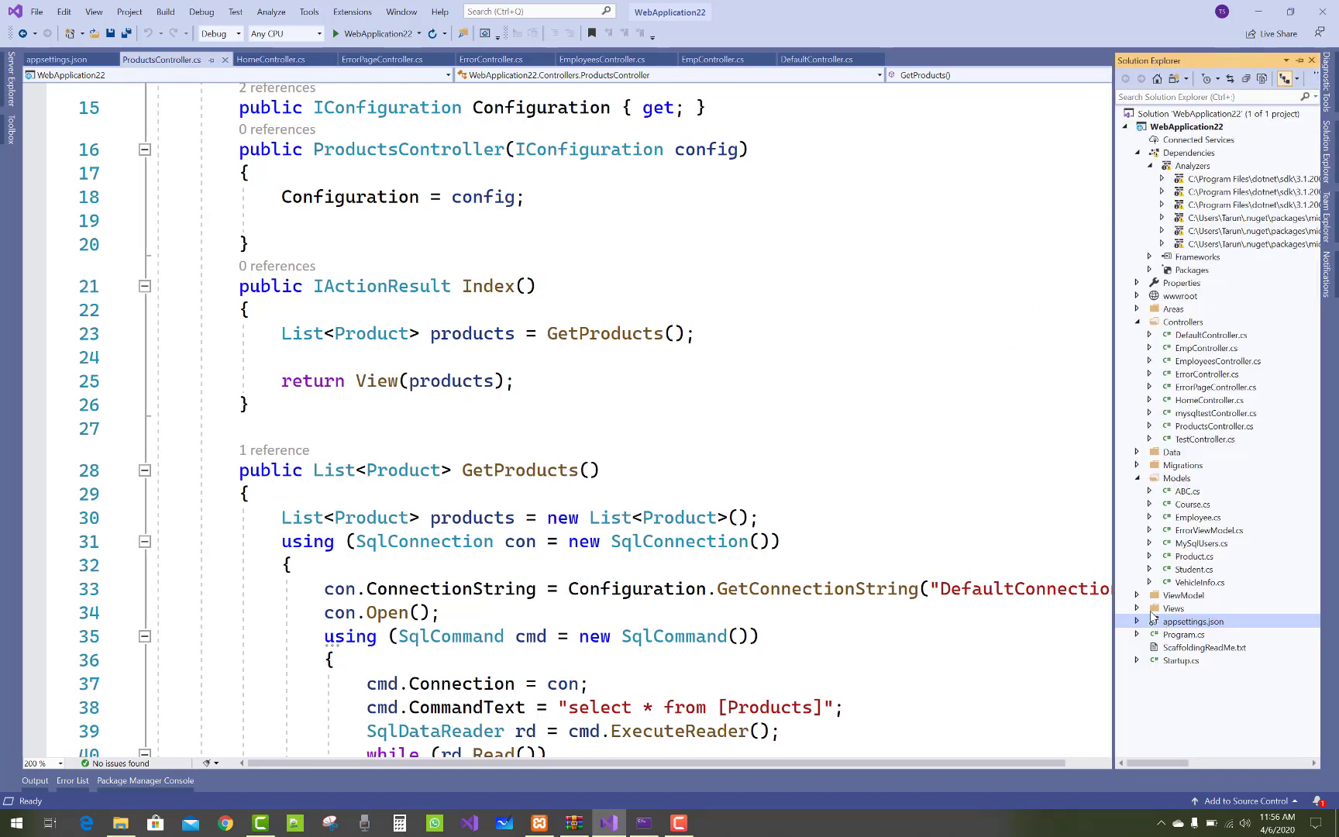
{"action": "left_click", "coordinate": [1173, 608]}
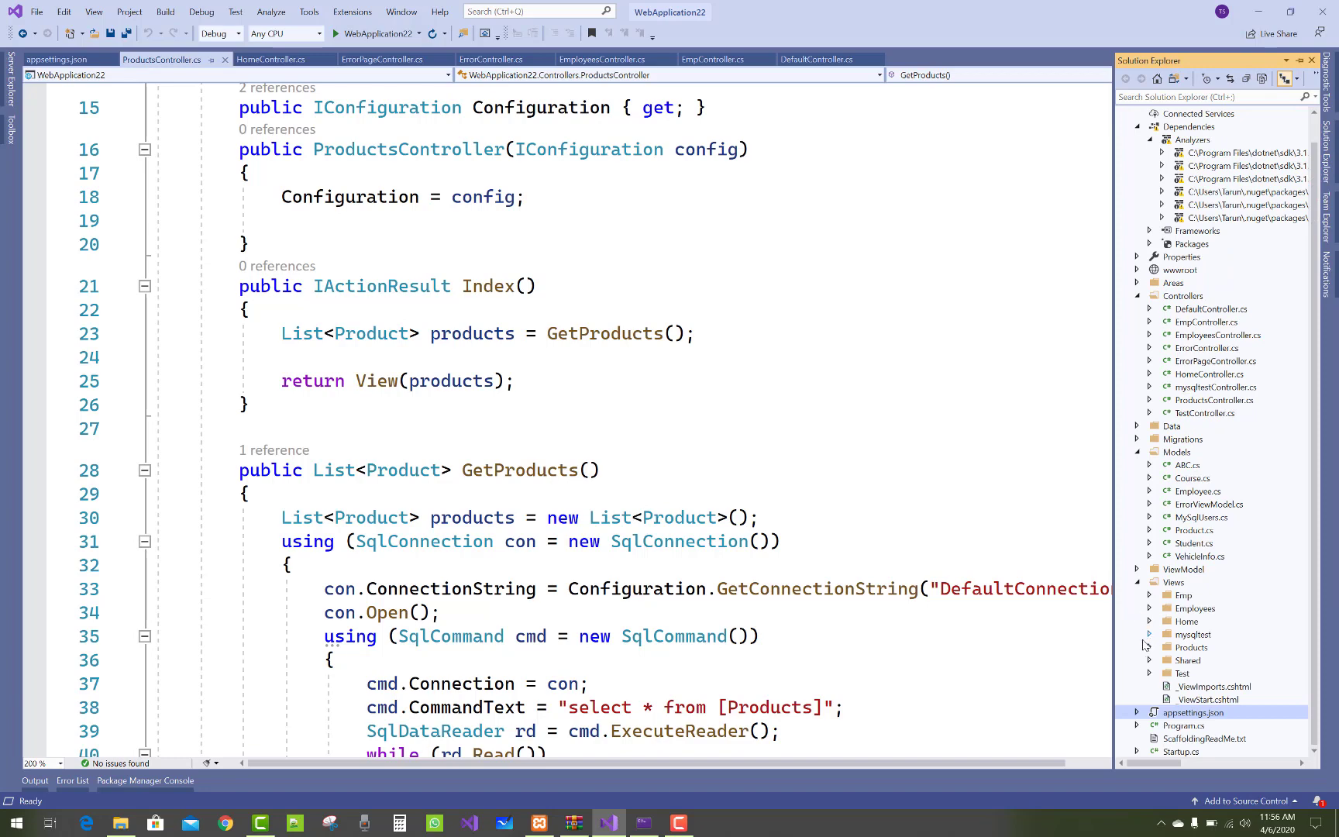
{"action": "left_click", "coordinate": [1149, 647]}
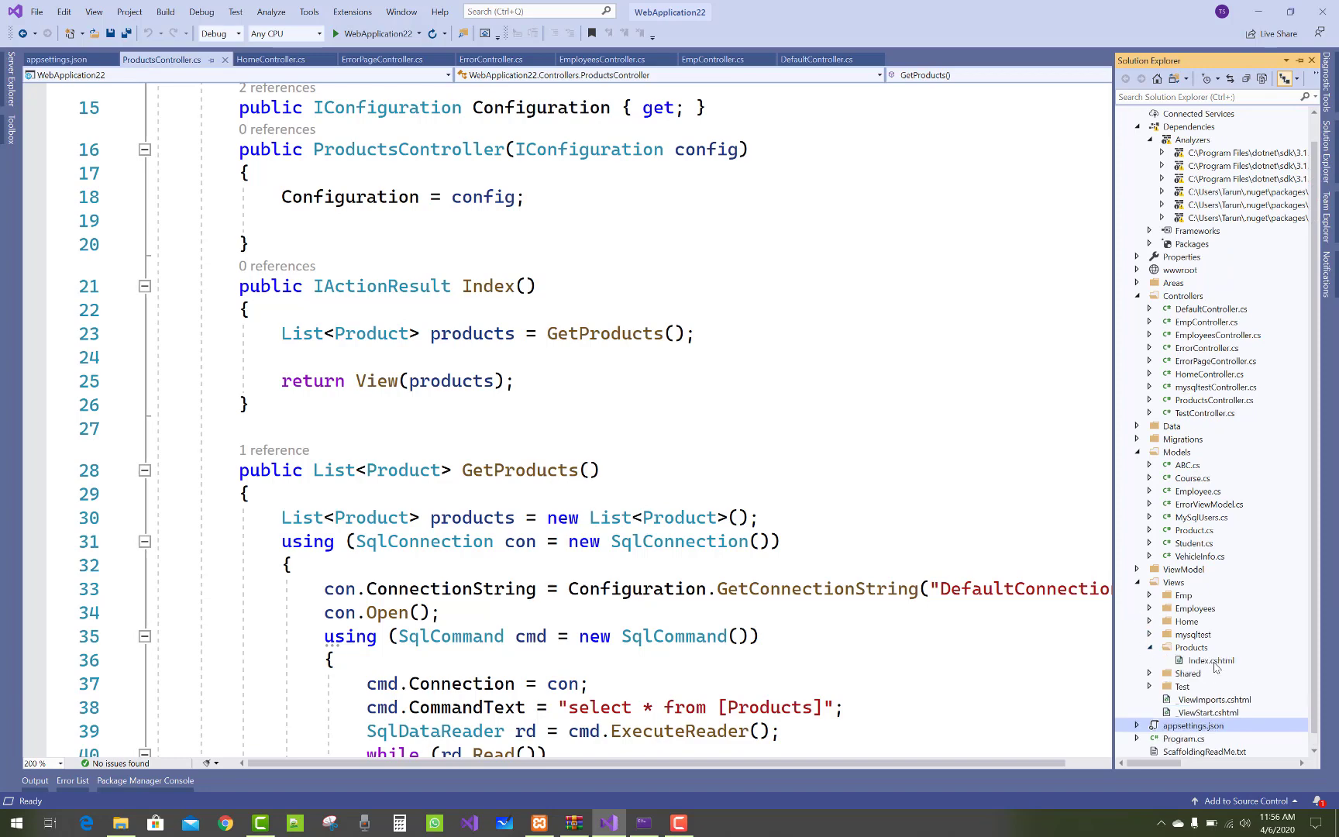
{"action": "double_click", "coordinate": [1208, 660]}
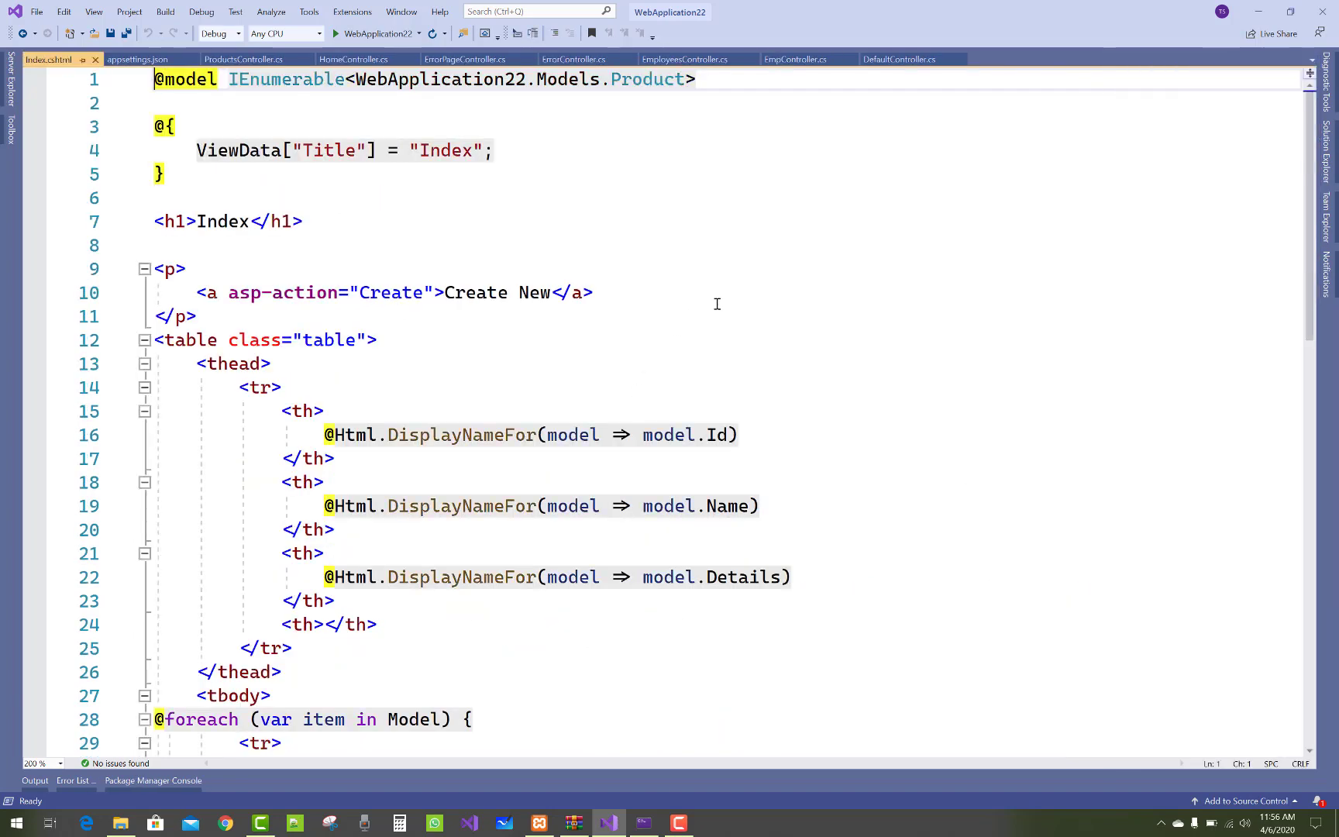
Review the view's Edit, Details and Delete row links, then go back to ProductsController.cs.
{"action": "scroll", "scroll_direction": "down", "scroll_amount": 3}
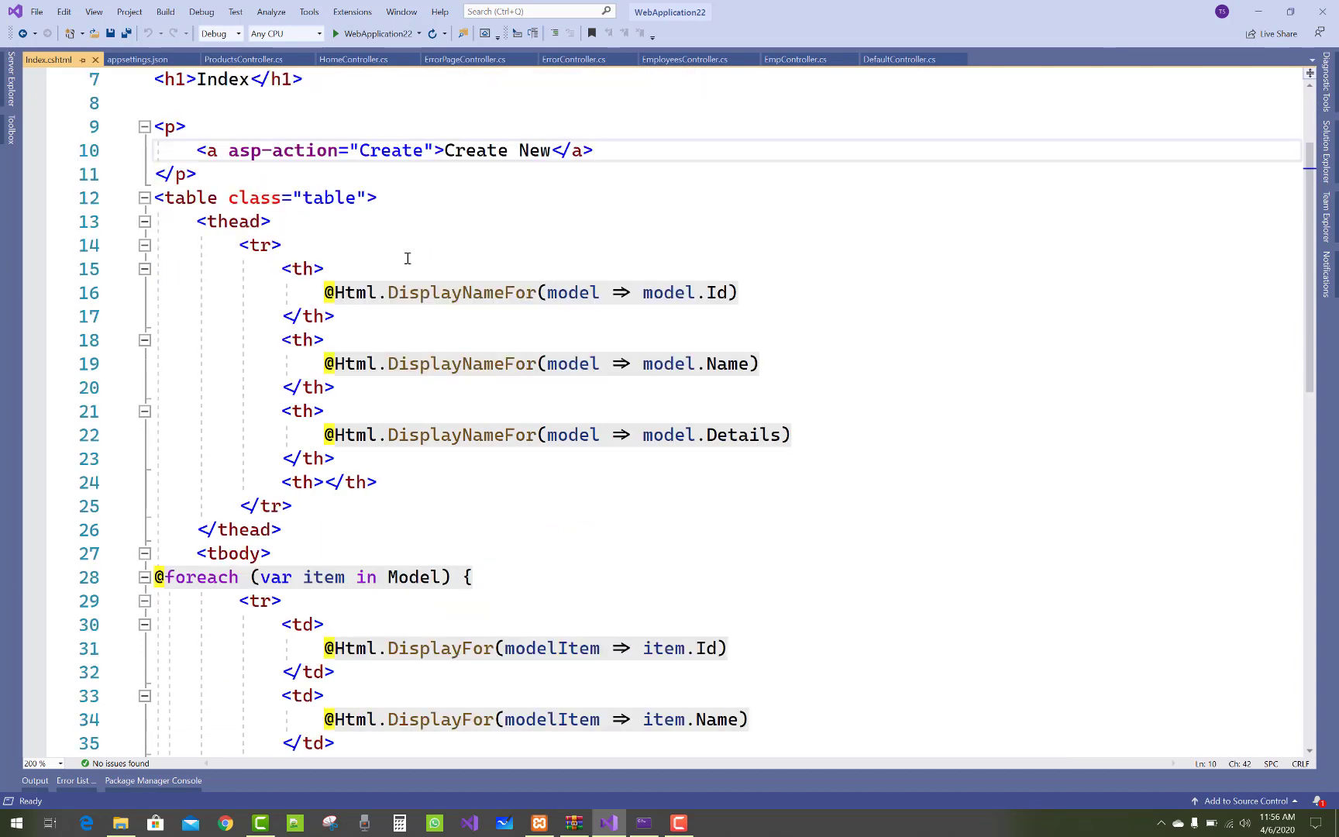
{"action": "scroll", "scroll_direction": "up", "scroll_amount": 3}
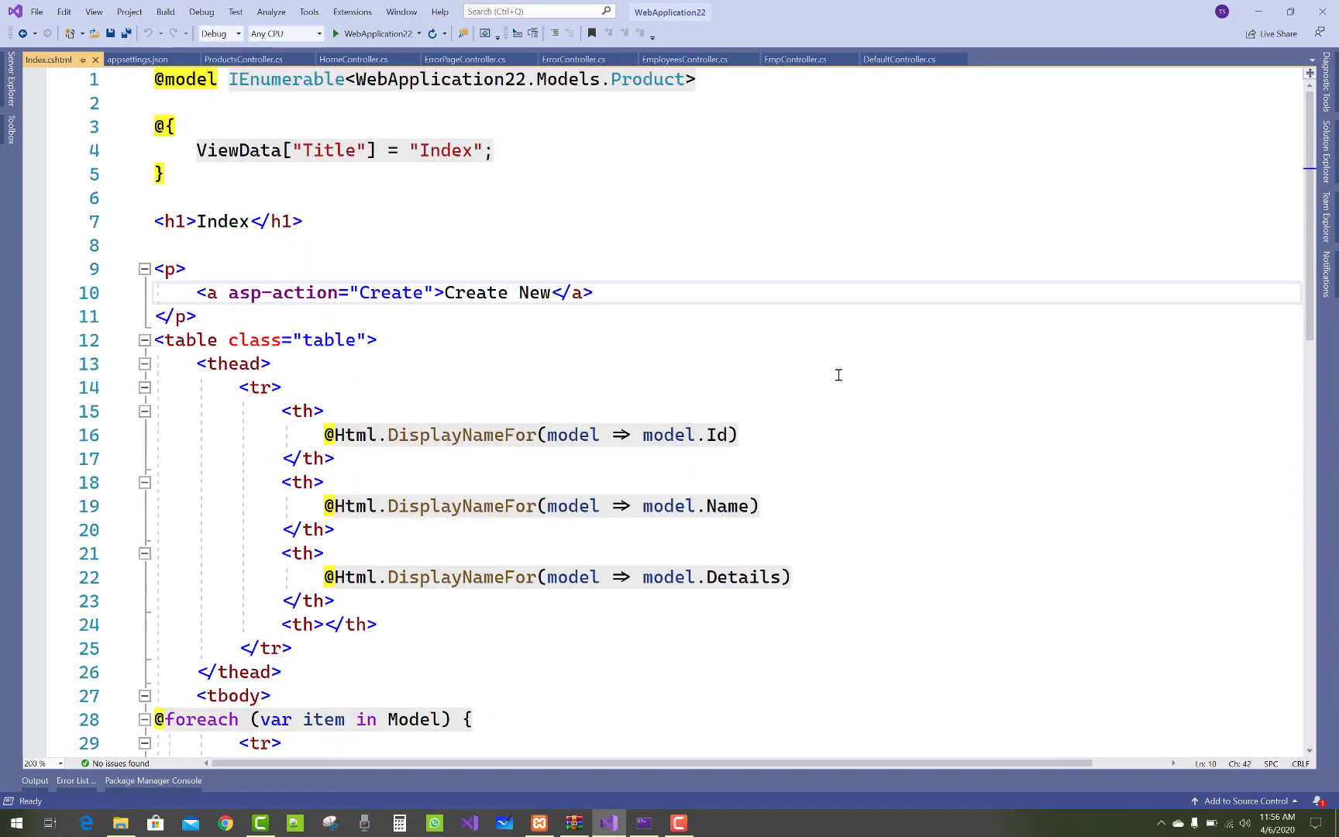
{"action": "mouse_move", "coordinate": [809, 421]}
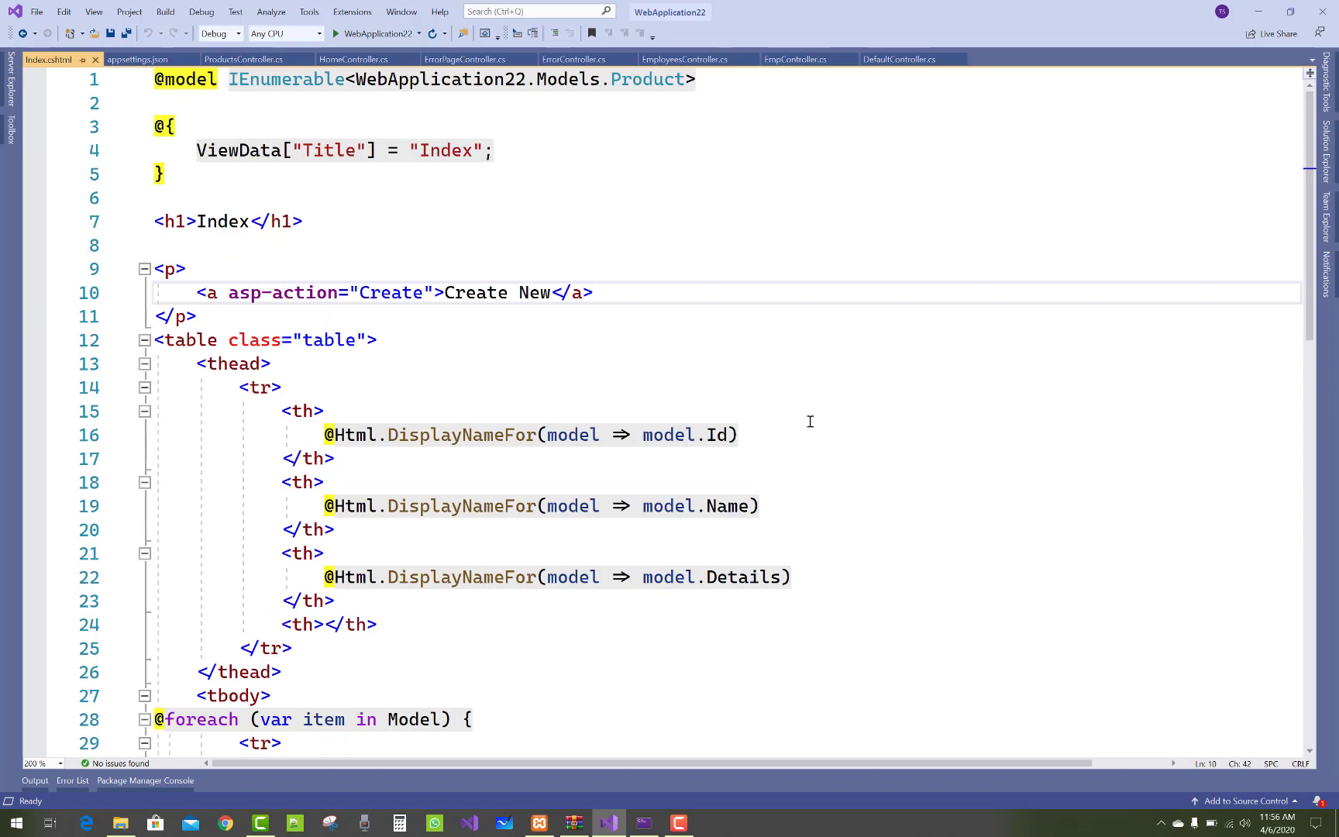
{"action": "scroll", "scroll_direction": "down", "scroll_amount": 3}
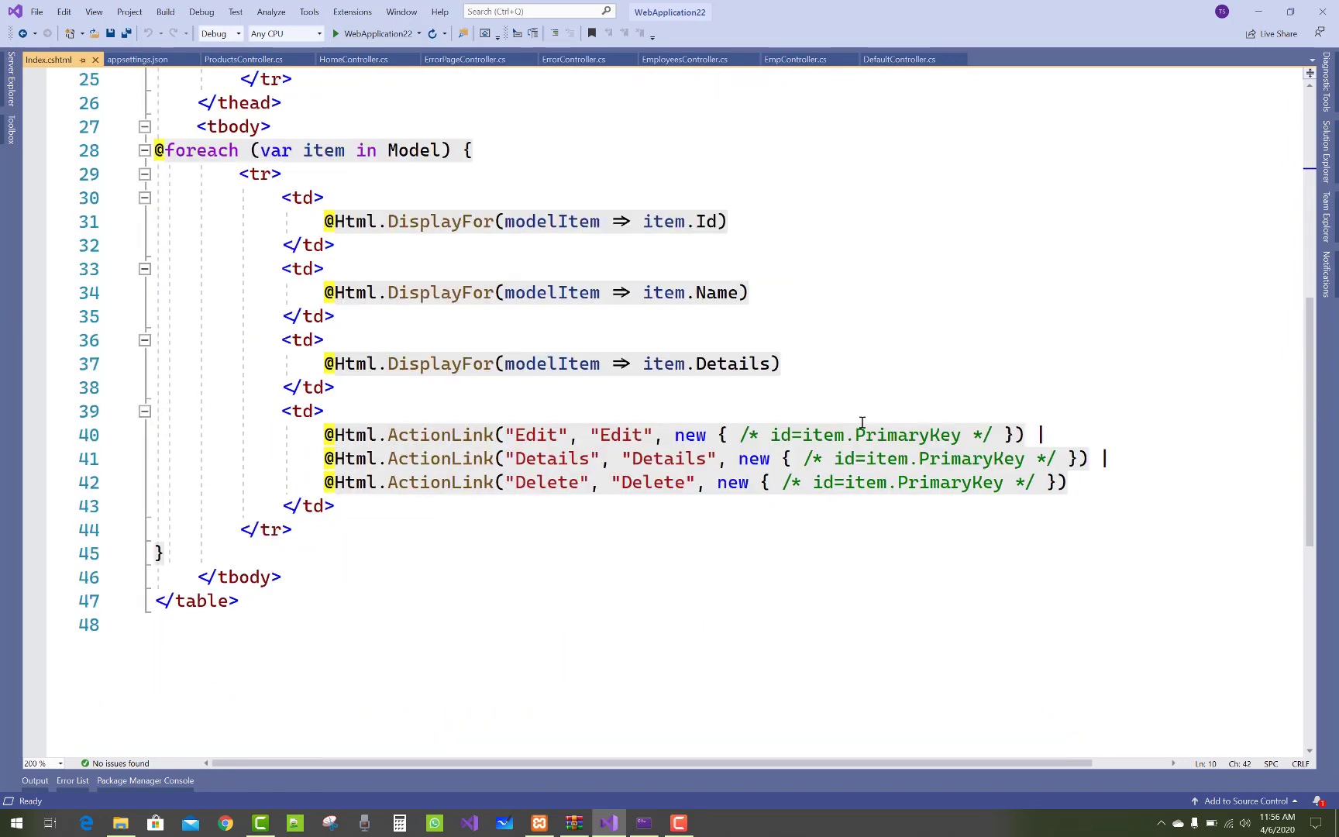
{"action": "scroll", "scroll_direction": "up", "scroll_amount": 3}
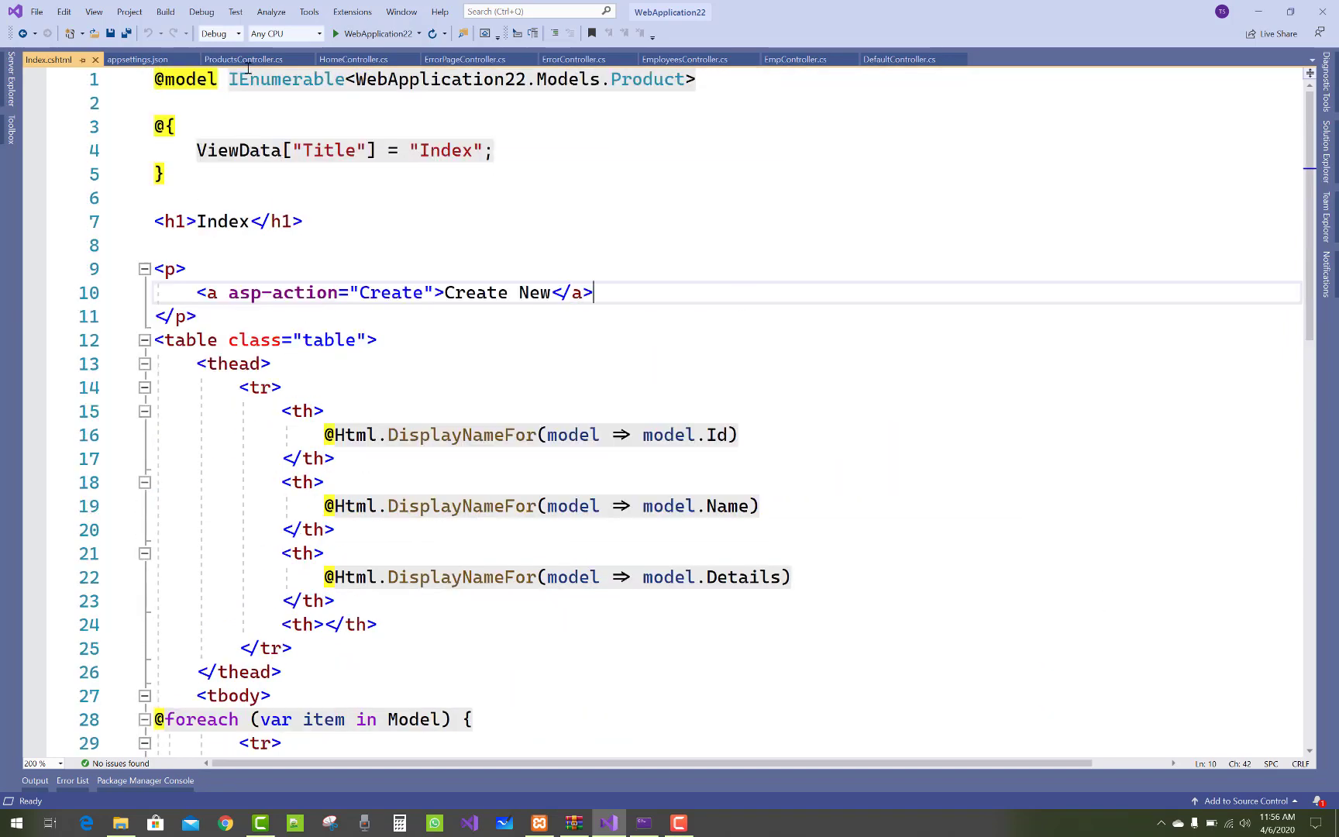
{"action": "left_click", "coordinate": [244, 58]}
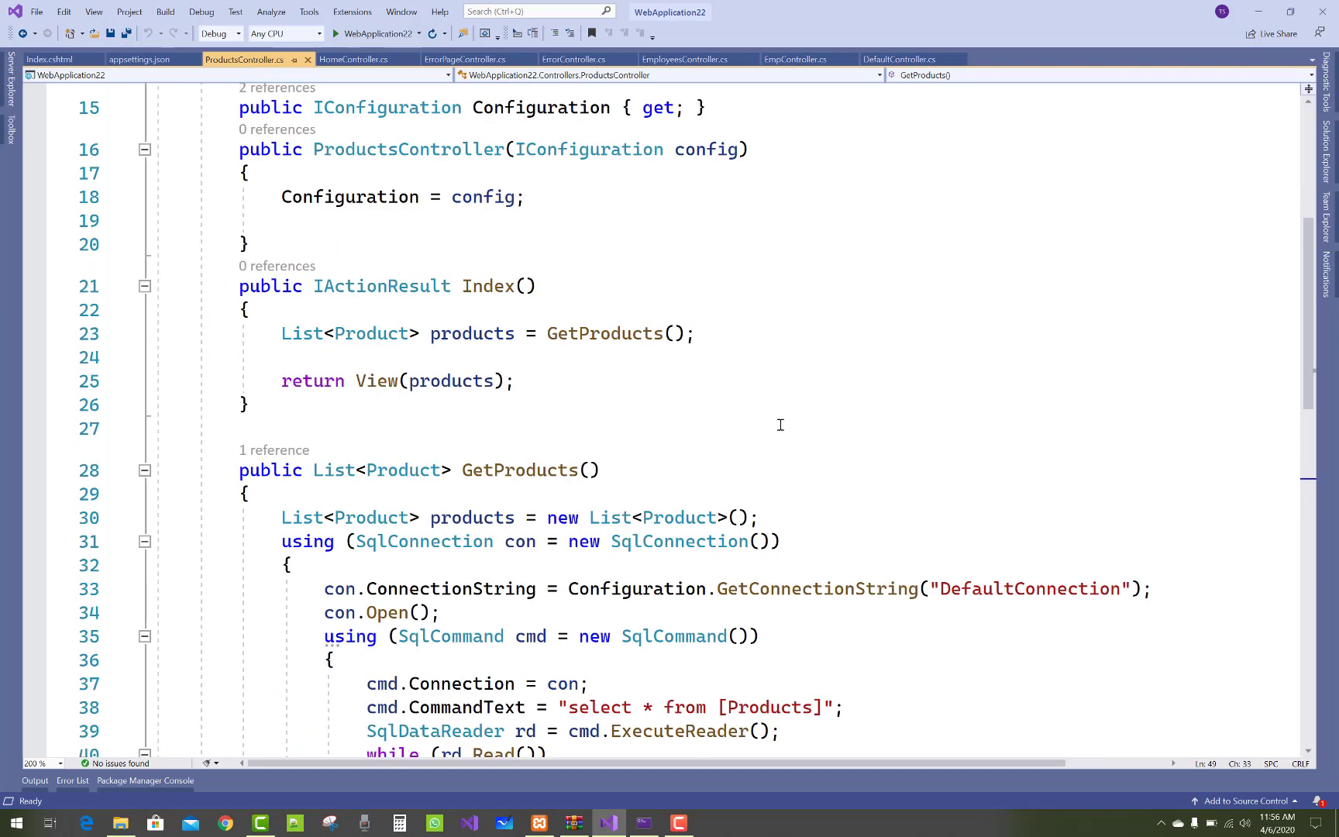
{"action": "scroll", "scroll_direction": "up", "scroll_amount": 3}
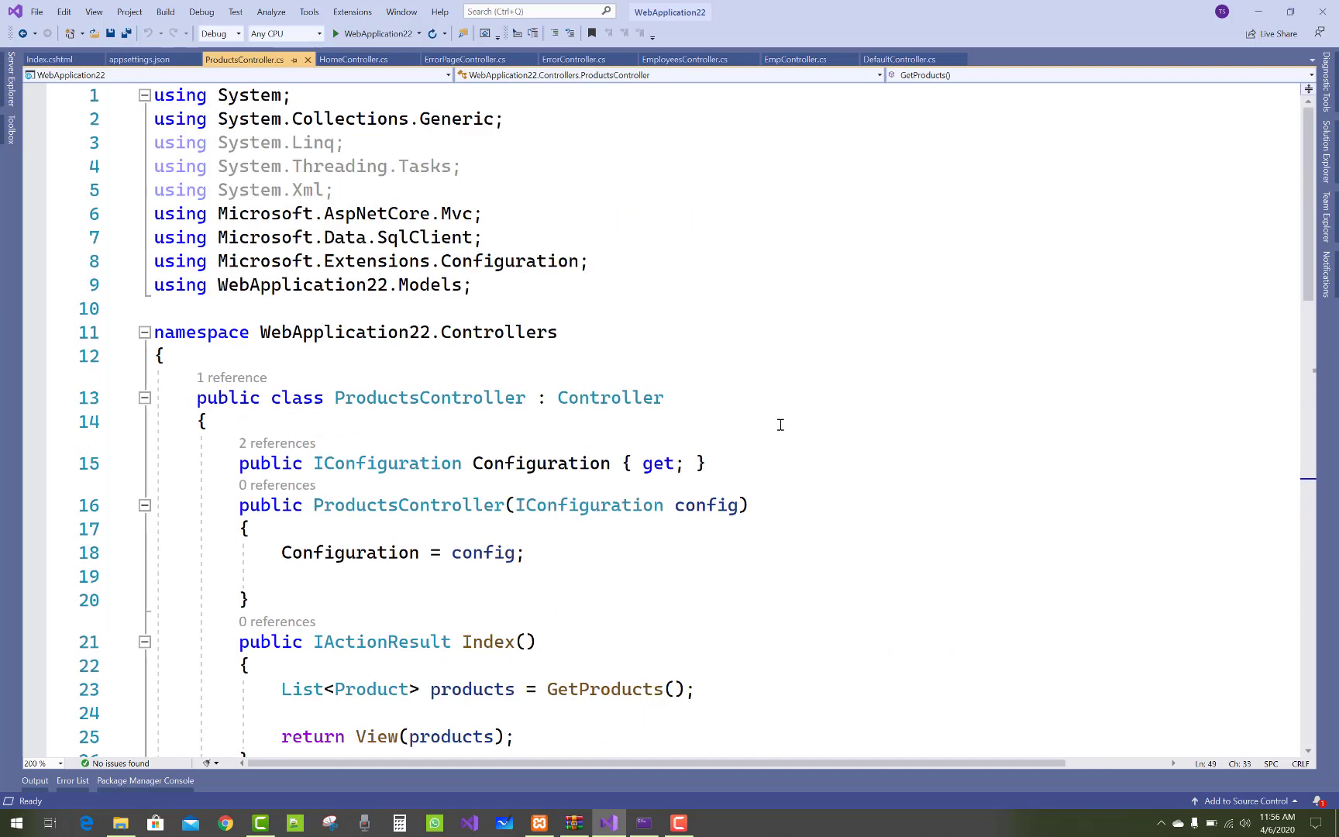